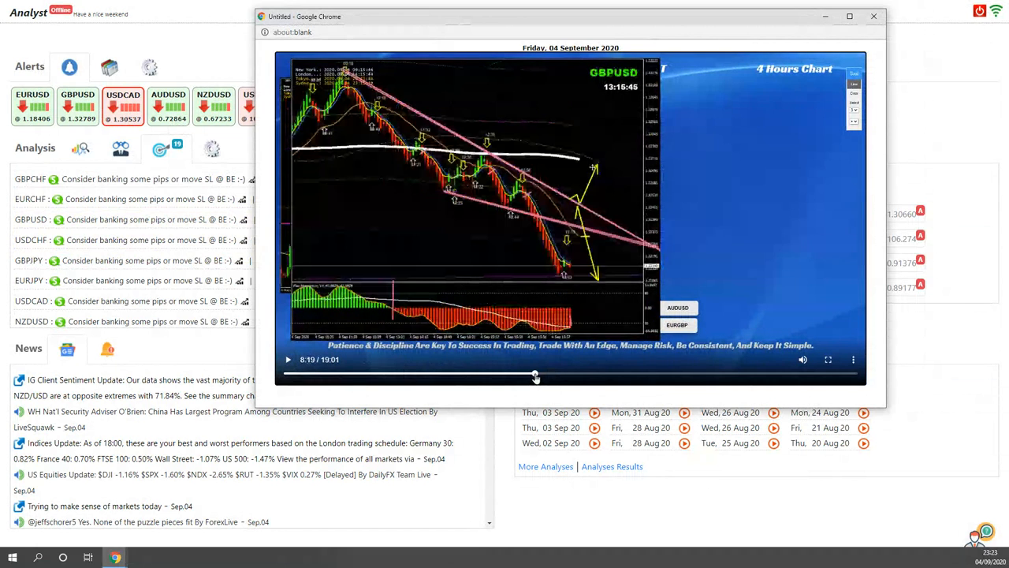
Close the analysis video and scroll the closed-trades list to the GBPUSD -22.40 pips row.
left_click_drag(536, 374, 516, 374)
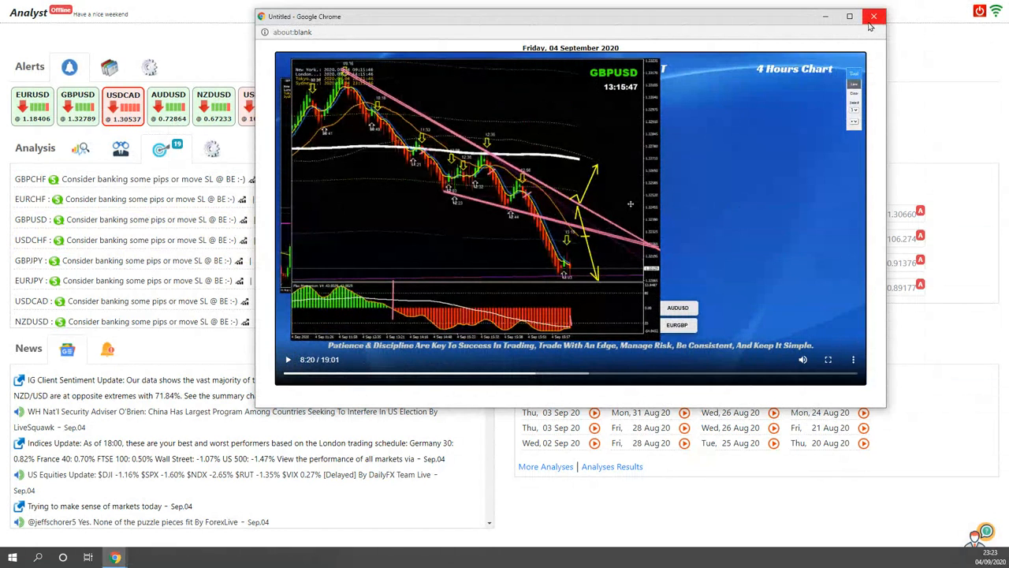
left_click(874, 15)
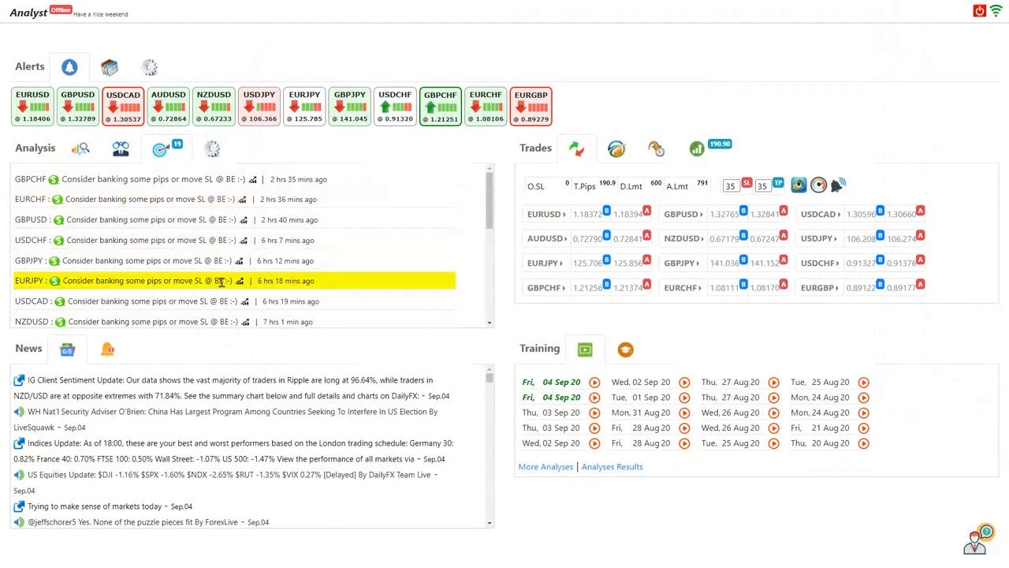
mouse_move(230, 281)
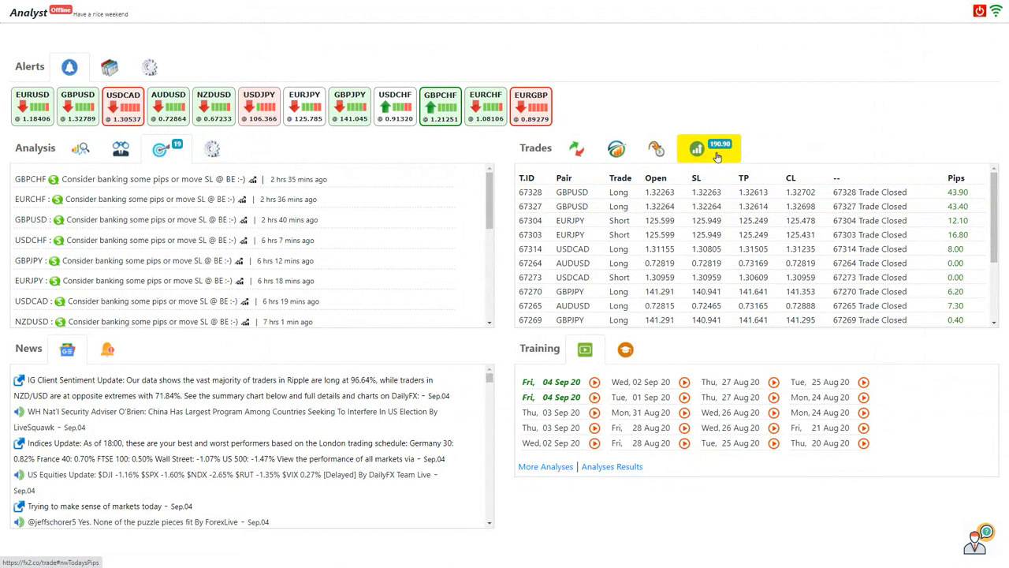
scroll("down", 3)
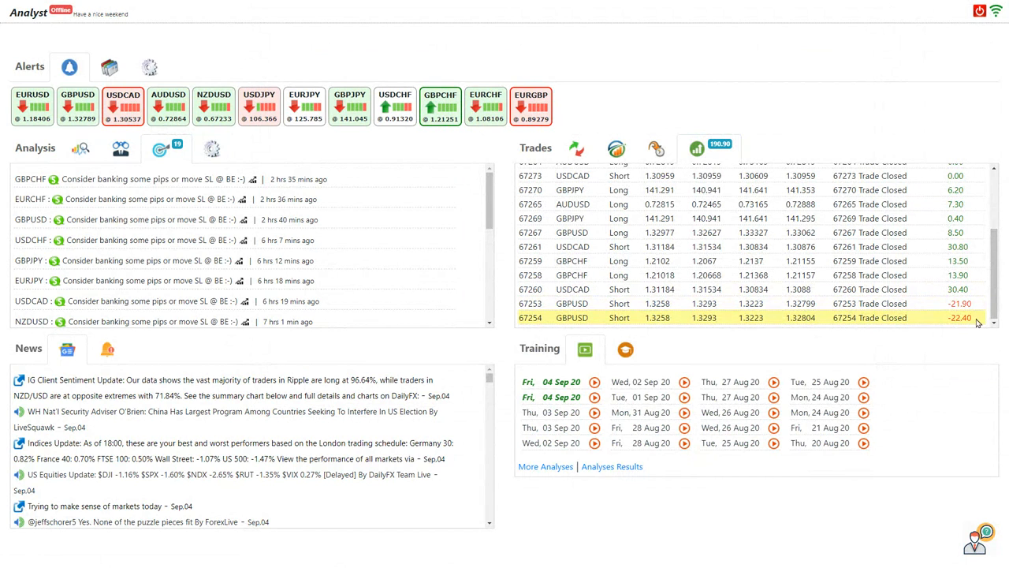
mouse_move(933, 325)
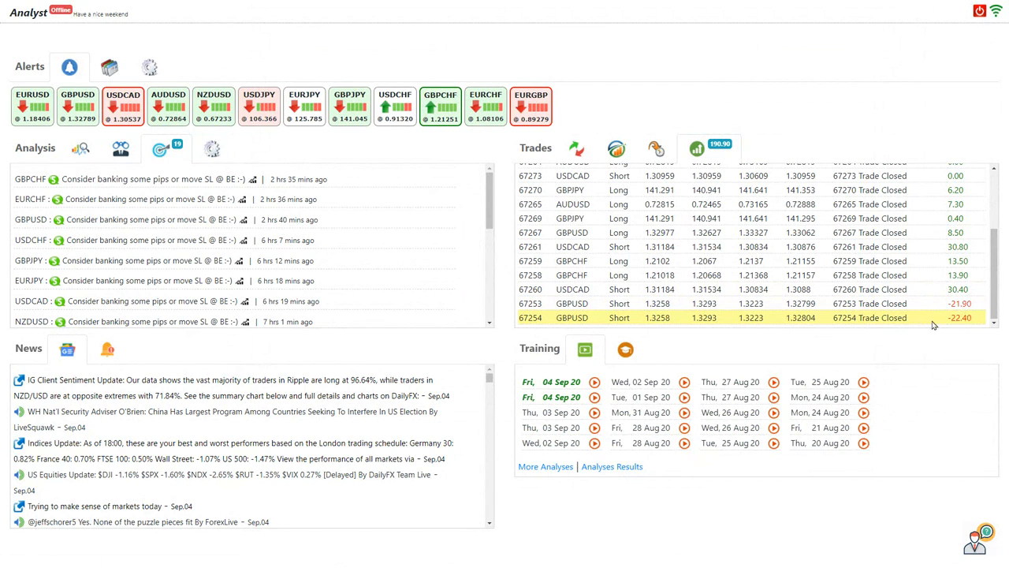
mouse_move(571, 317)
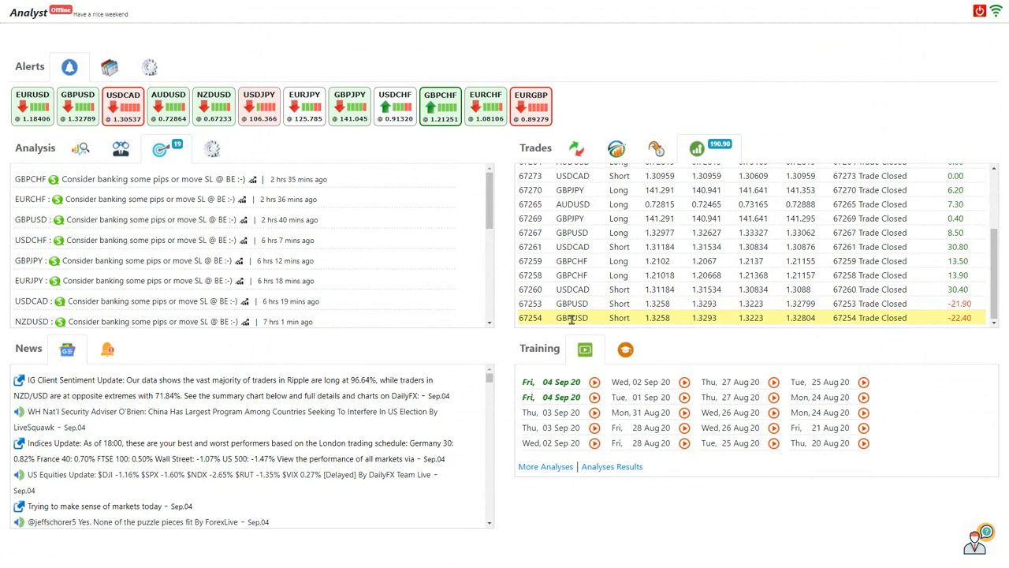
mouse_move(637, 317)
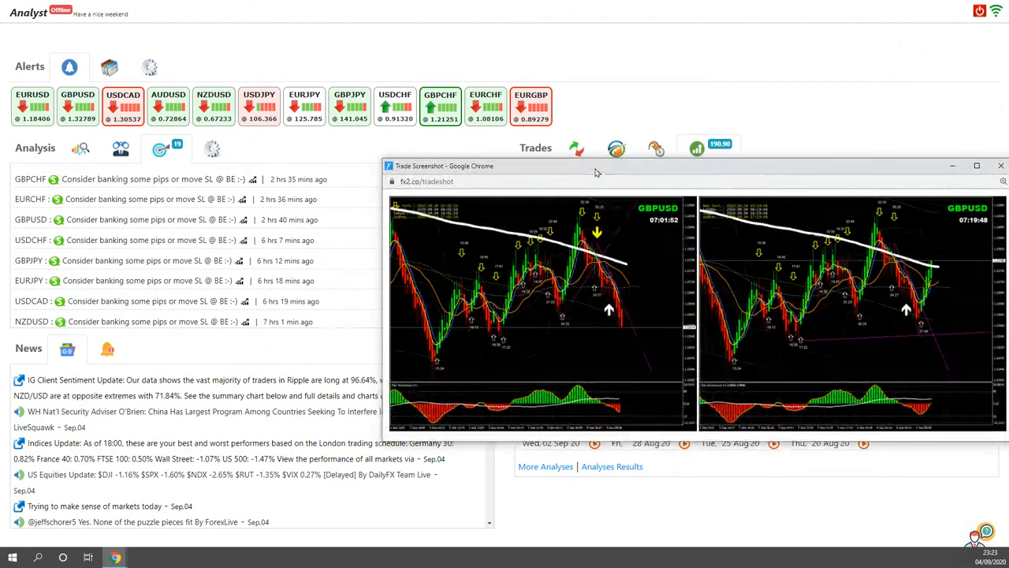
Enlarge the GBPUSD trade screenshot window to full screen.
left_click(976, 165)
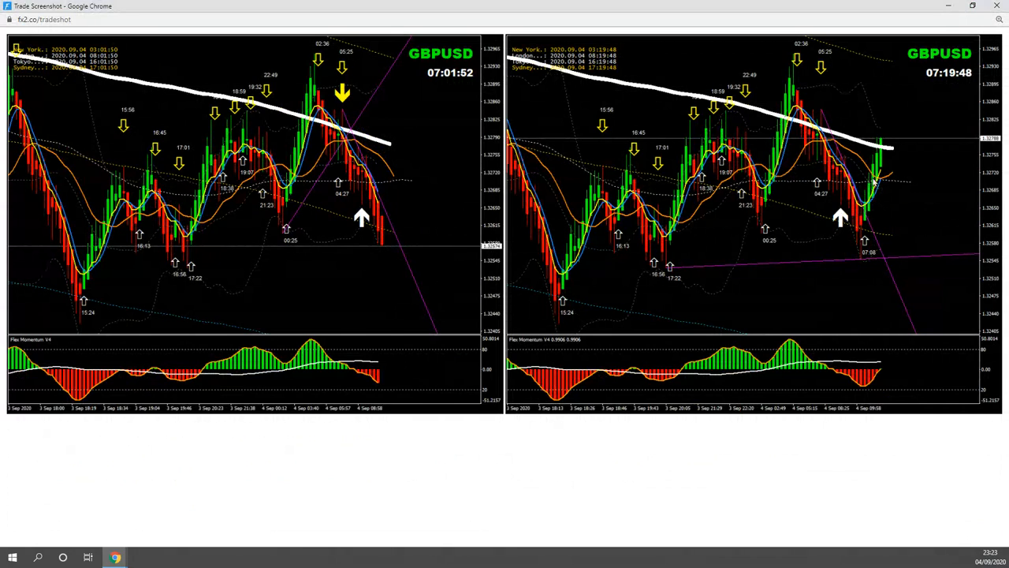
mouse_move(875, 189)
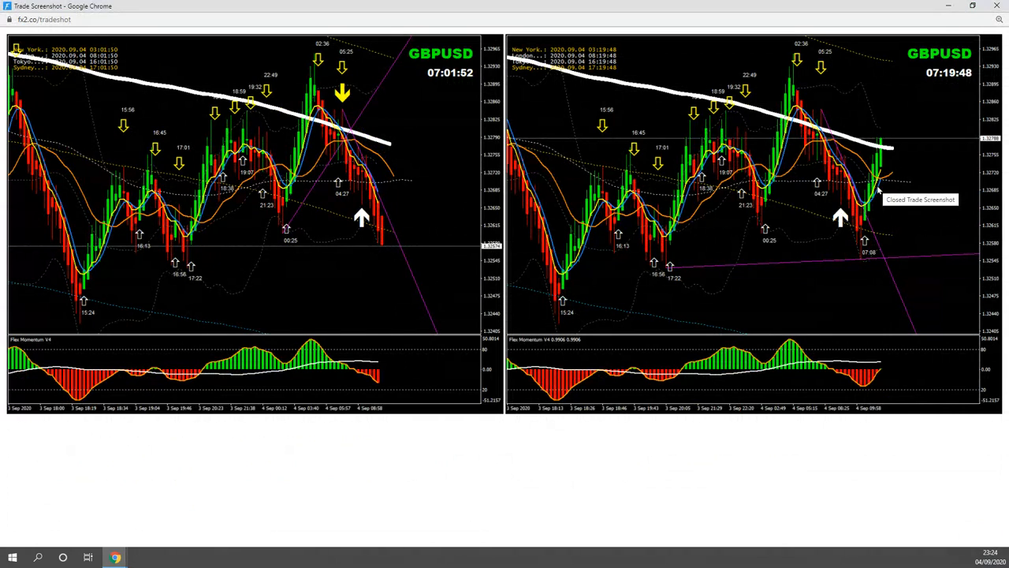
mouse_move(921, 133)
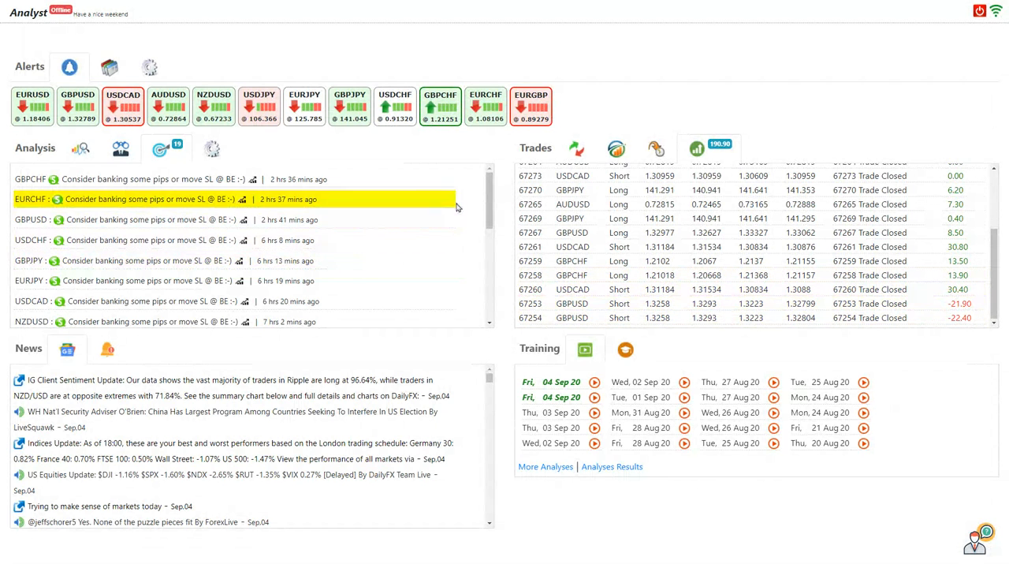
Scroll the Analysis list and enlarge the GBPUSD analysis update to full screen.
scroll("down", 3)
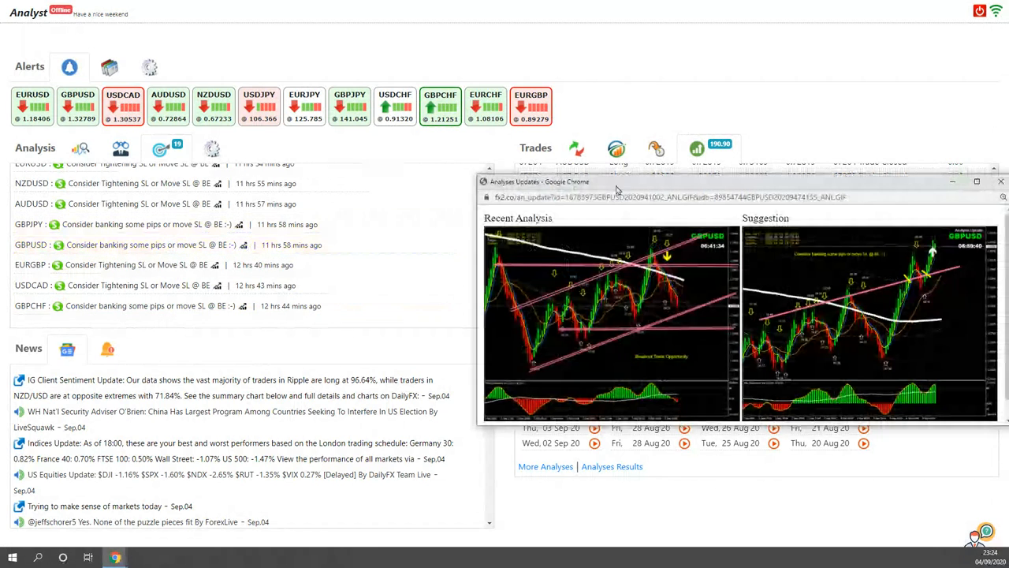
left_click(977, 181)
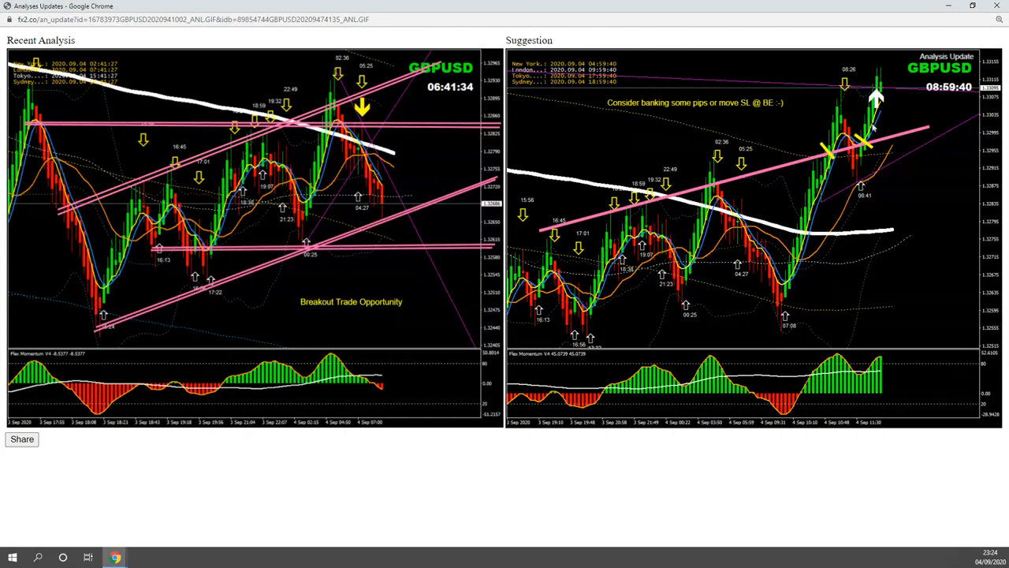
mouse_move(880, 148)
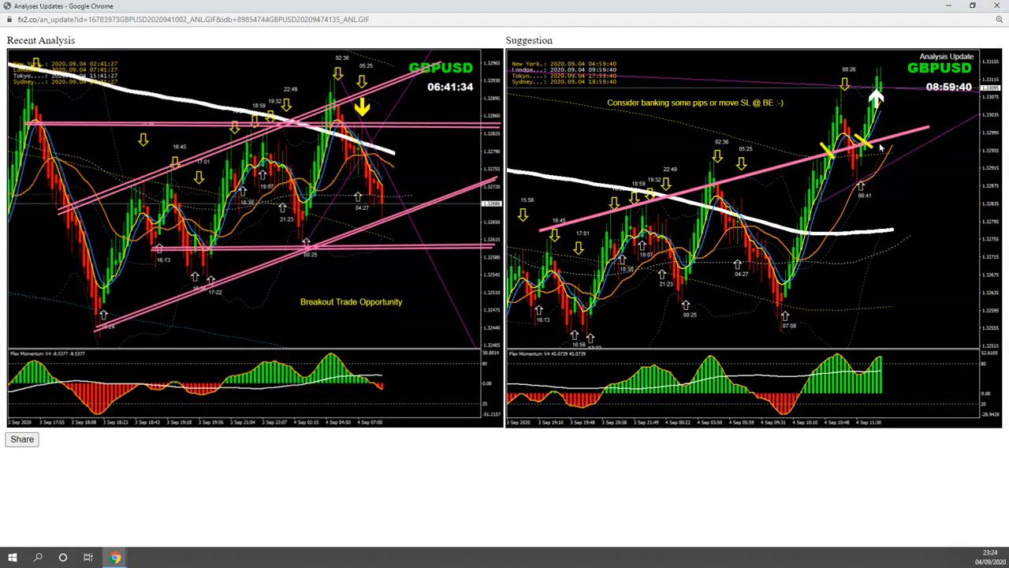
mouse_move(800, 115)
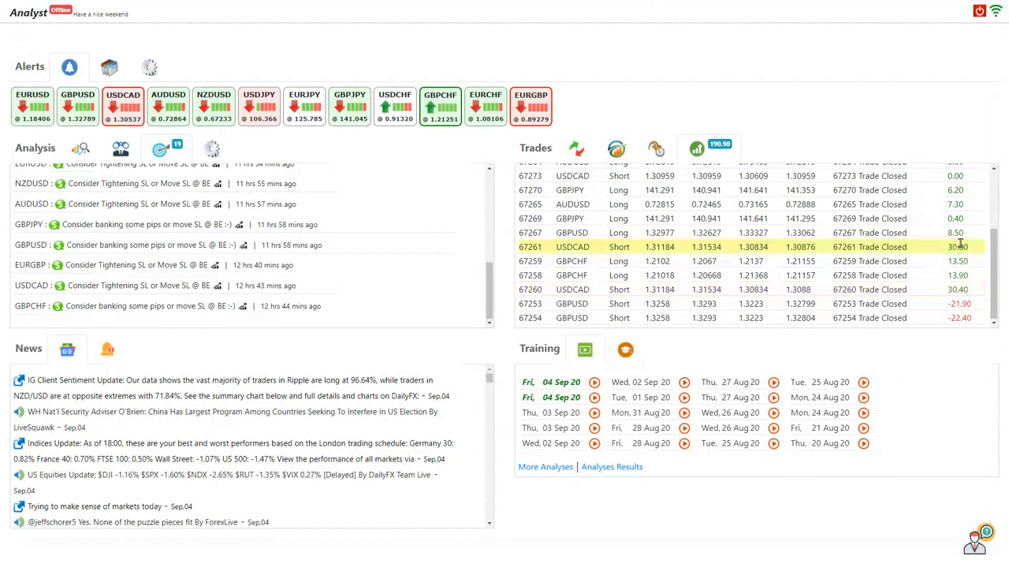
View the closed USDCAD trade screenshots and its 4Hr chart, then close the chart window.
left_click(615, 149)
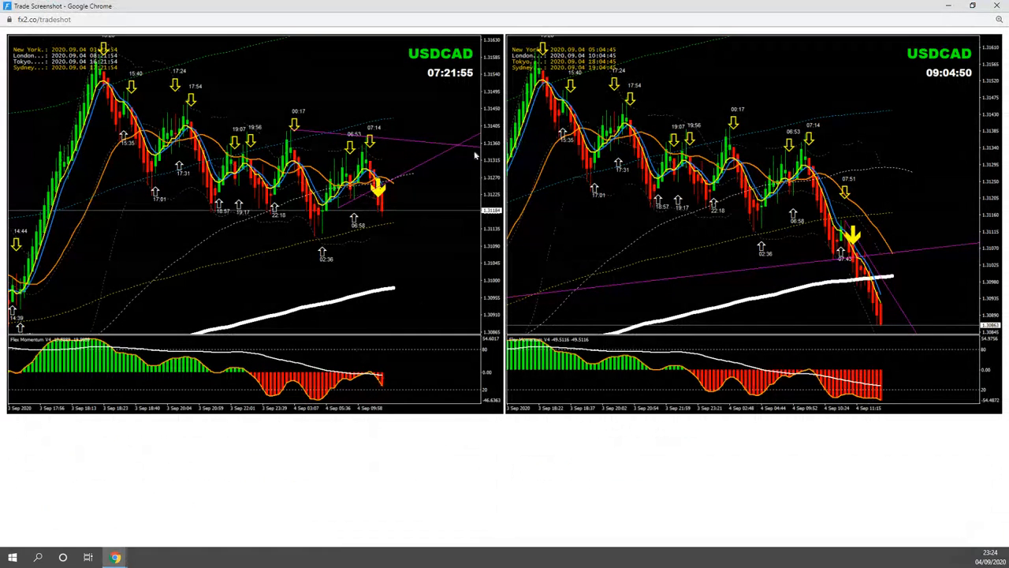
mouse_move(398, 261)
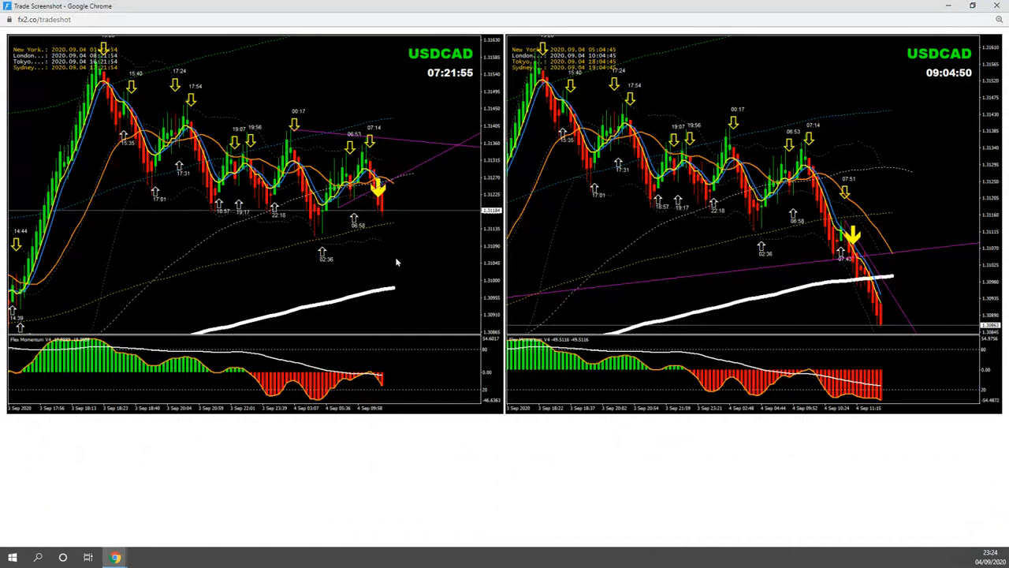
mouse_move(783, 158)
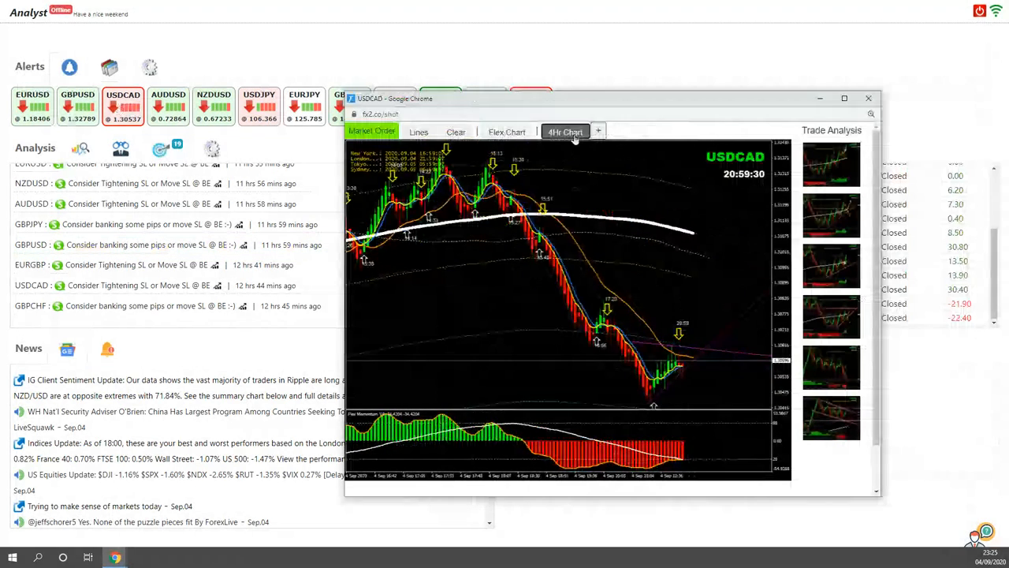
left_click(564, 133)
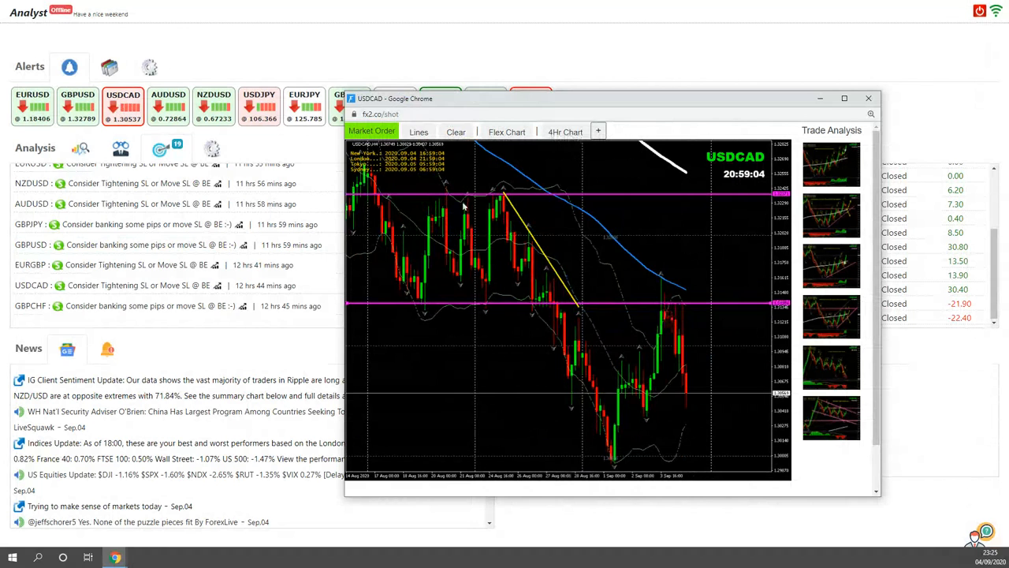
left_click(420, 131)
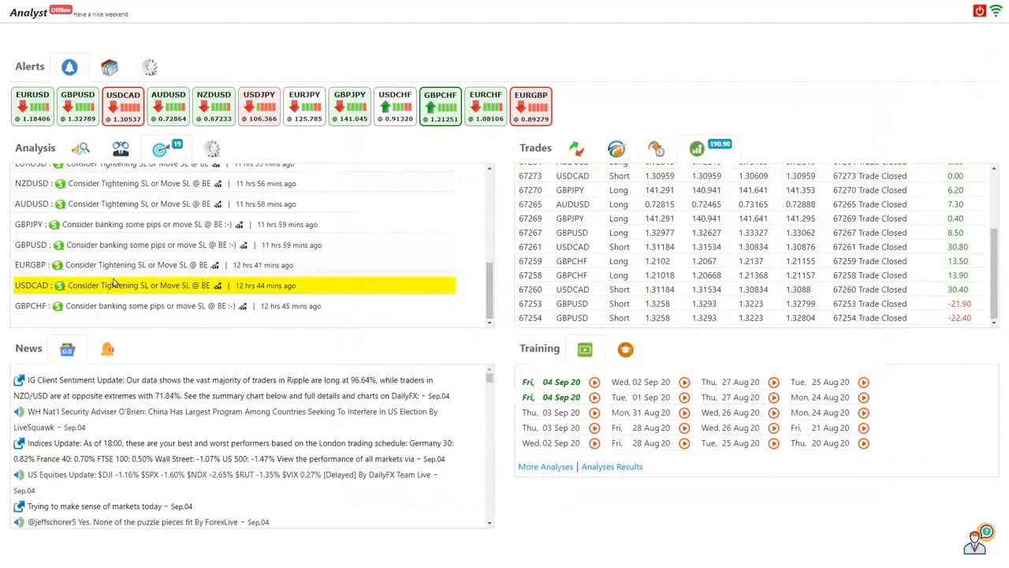
Open the latest USDCAD analysis update and enlarge it to full screen.
left_click(111, 284)
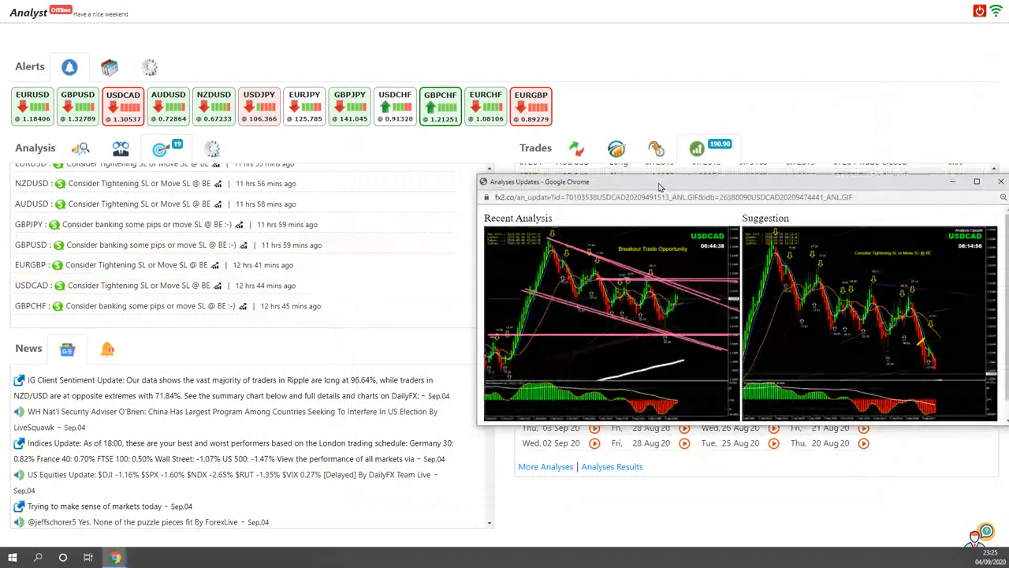
left_click(977, 182)
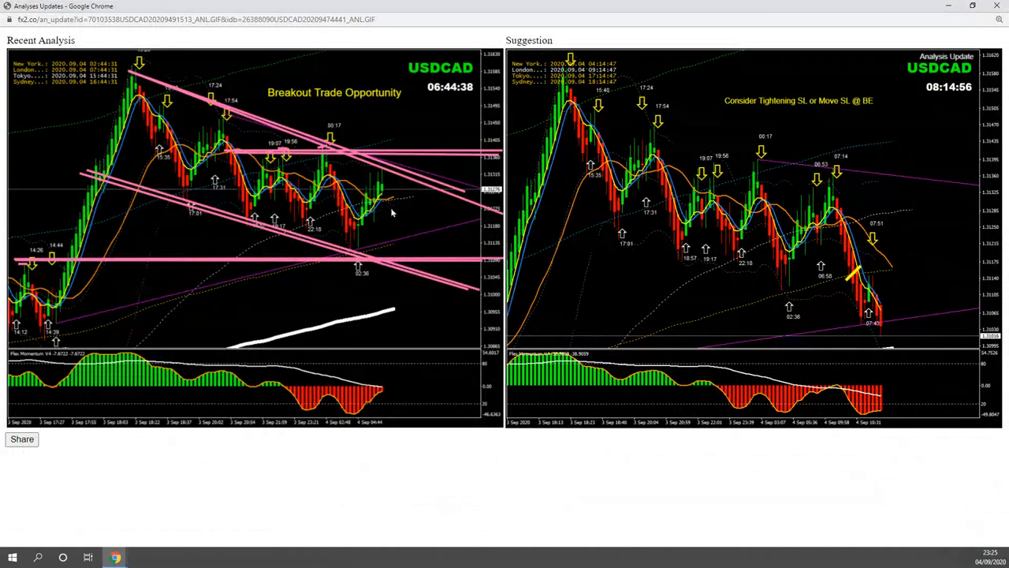
mouse_move(391, 435)
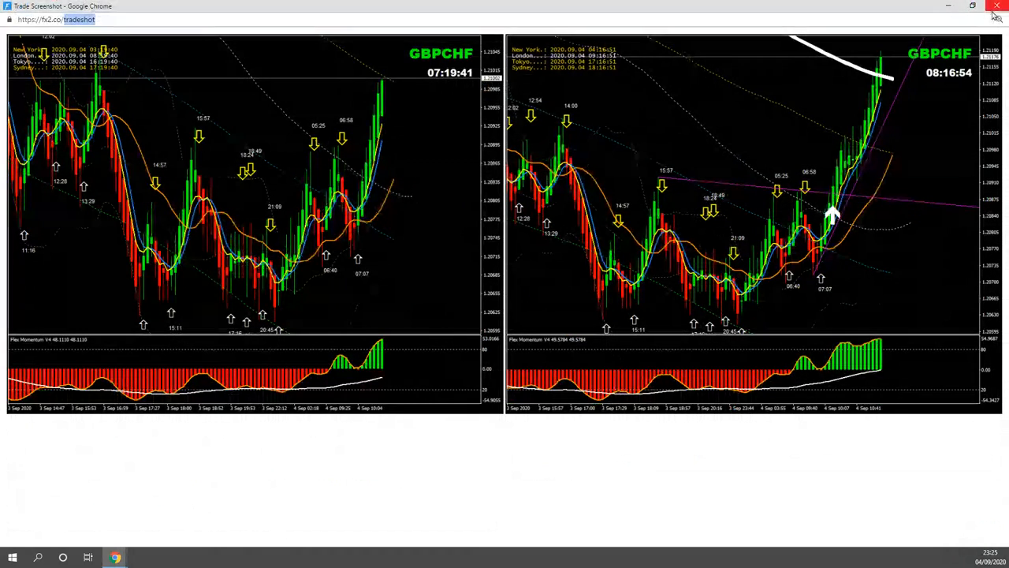
left_click(997, 7)
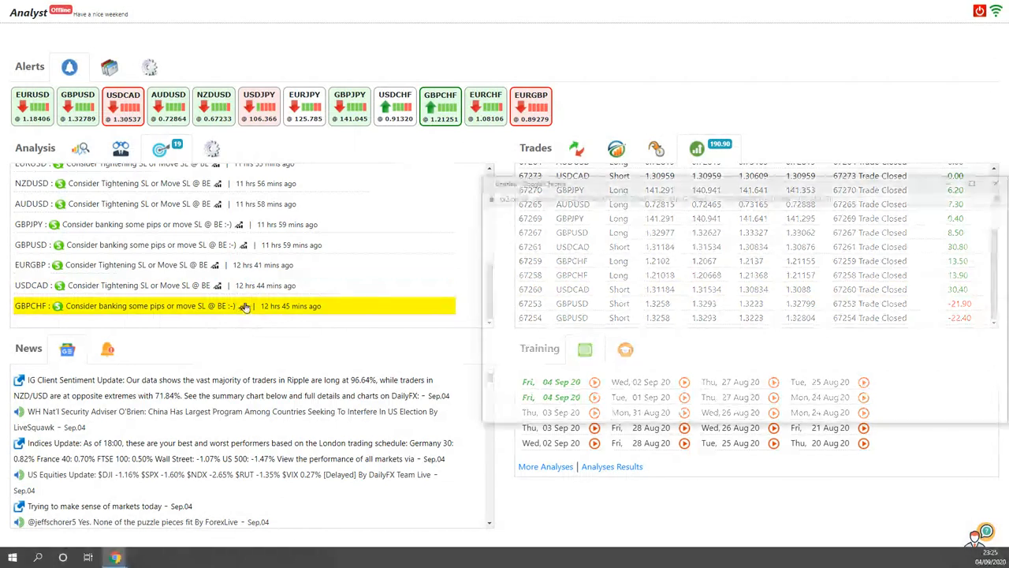
left_click(142, 306)
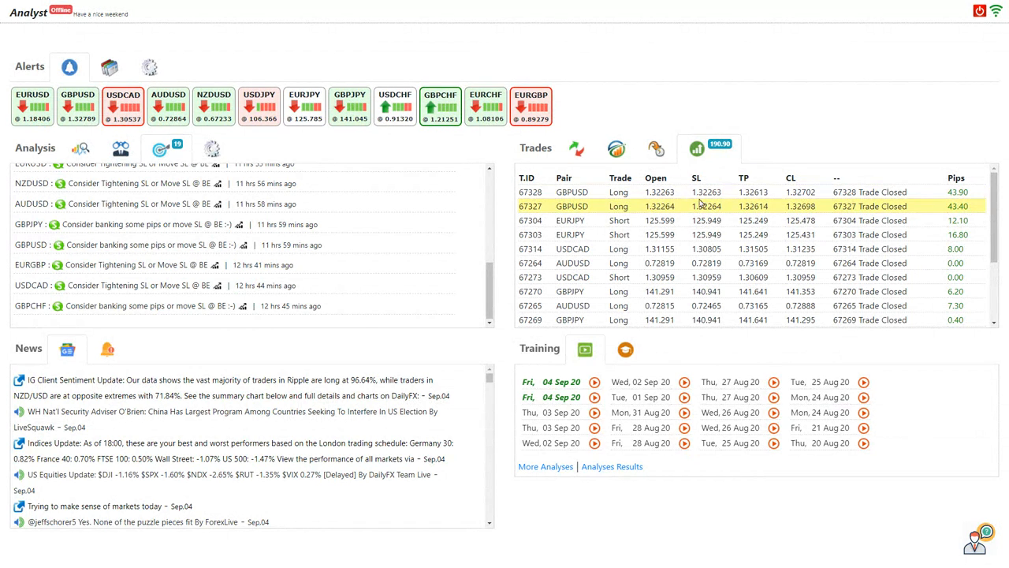
mouse_move(598, 205)
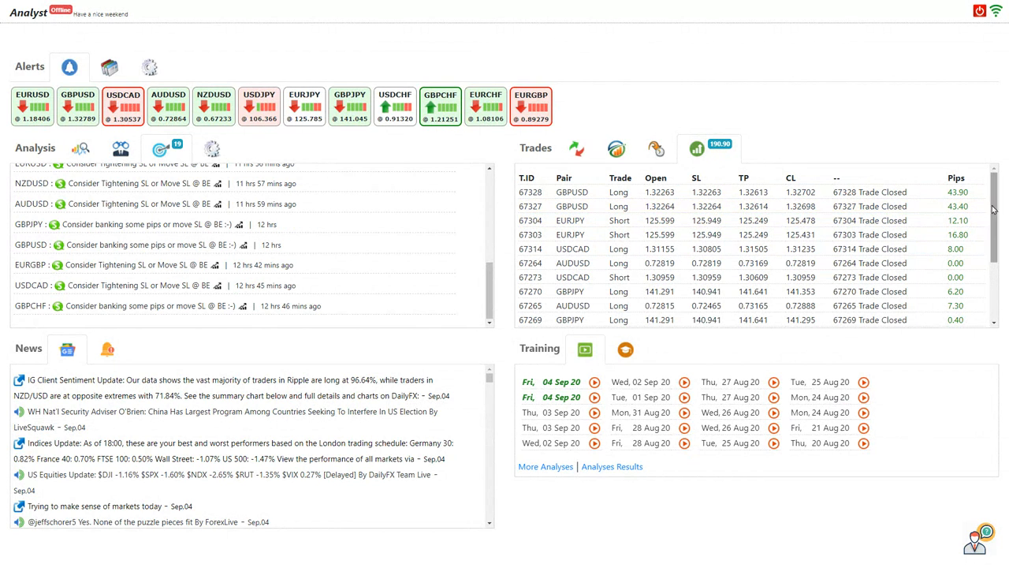
scroll("down", 3)
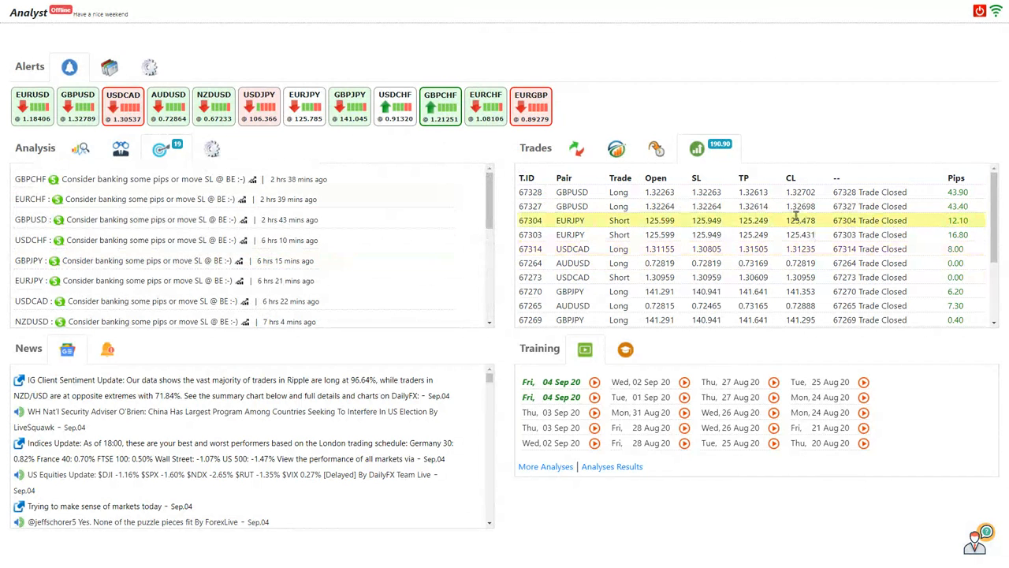
Open the GBPUSD analysis update charts and enlarge them to full screen.
left_click(157, 219)
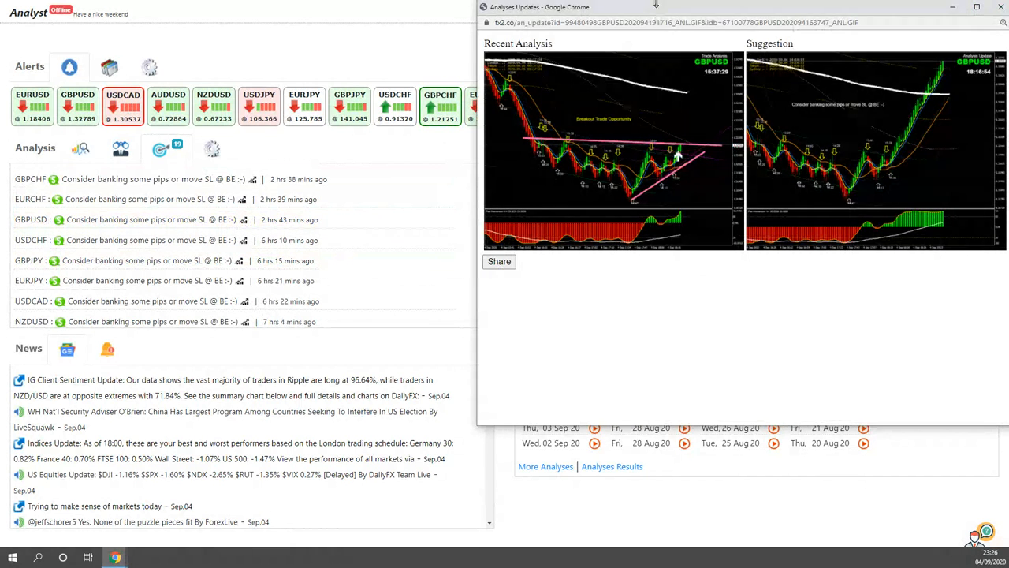
left_click(978, 6)
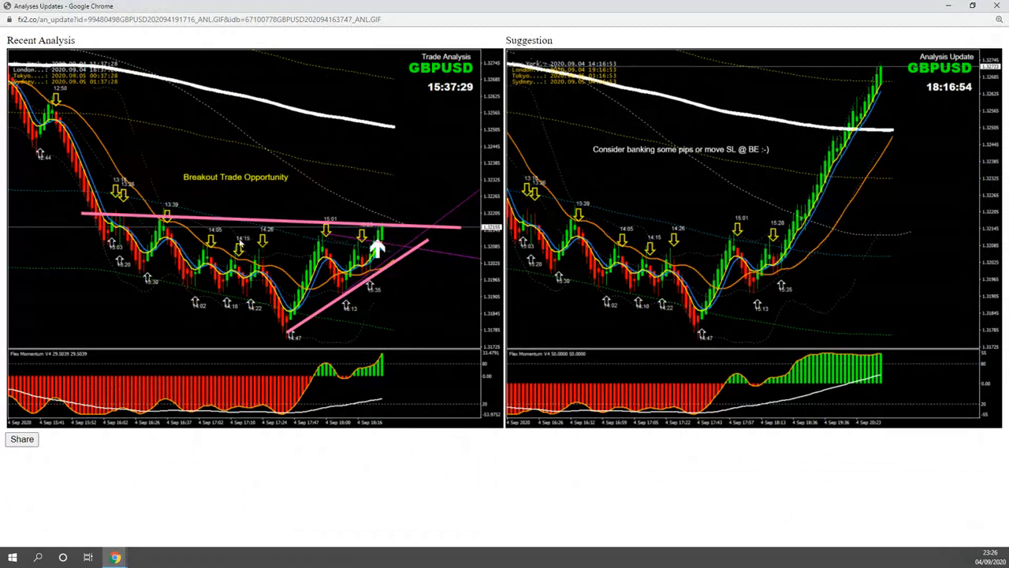
mouse_move(420, 259)
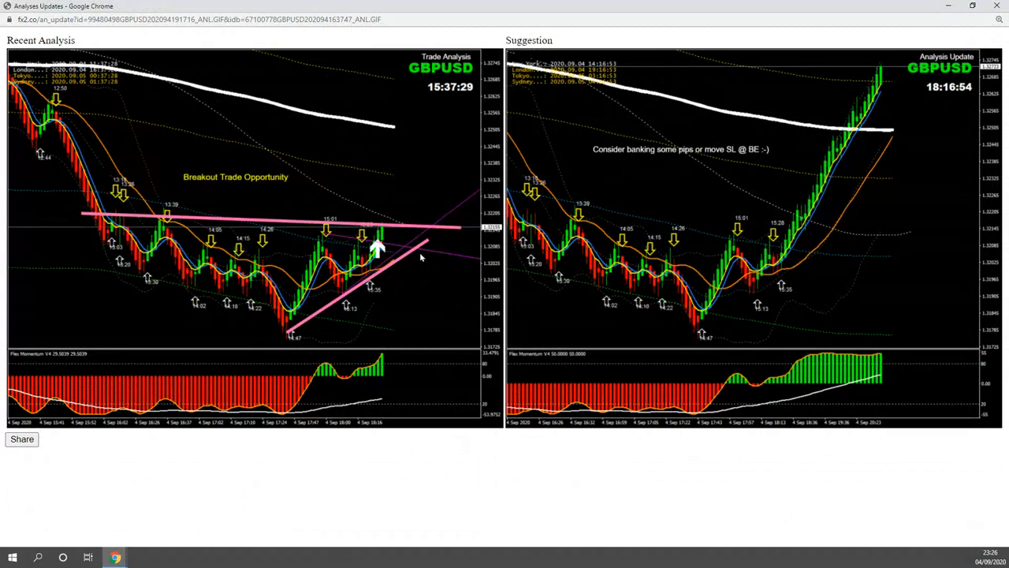
mouse_move(217, 295)
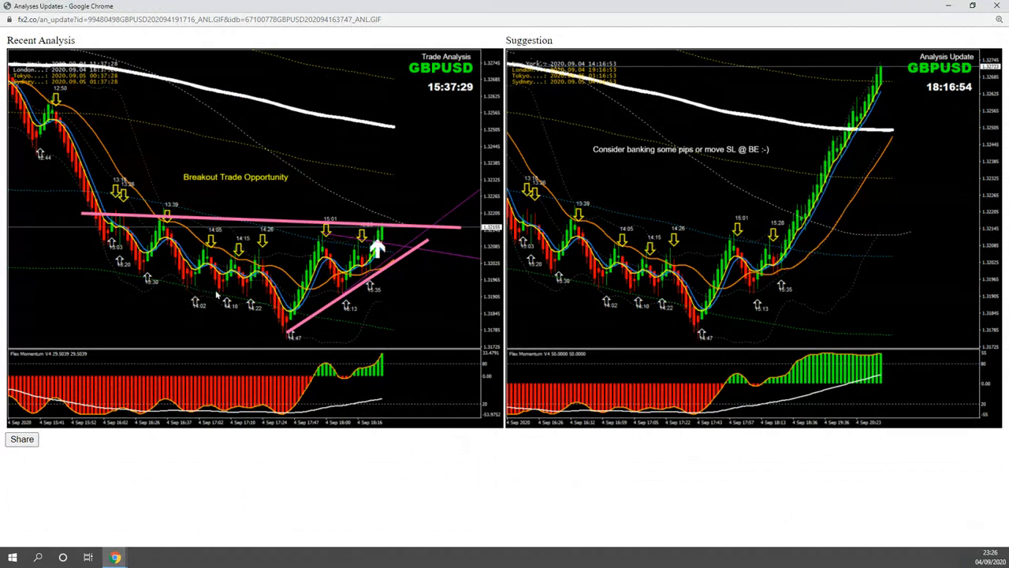
mouse_move(575, 292)
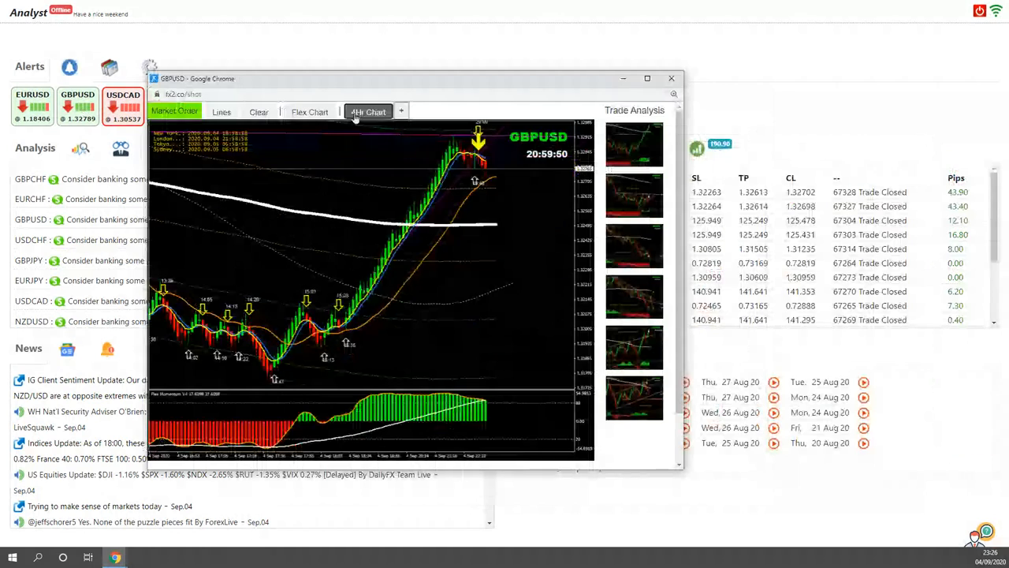
Show the four-hour GBPUSD chart with its trendlines.
left_click(646, 79)
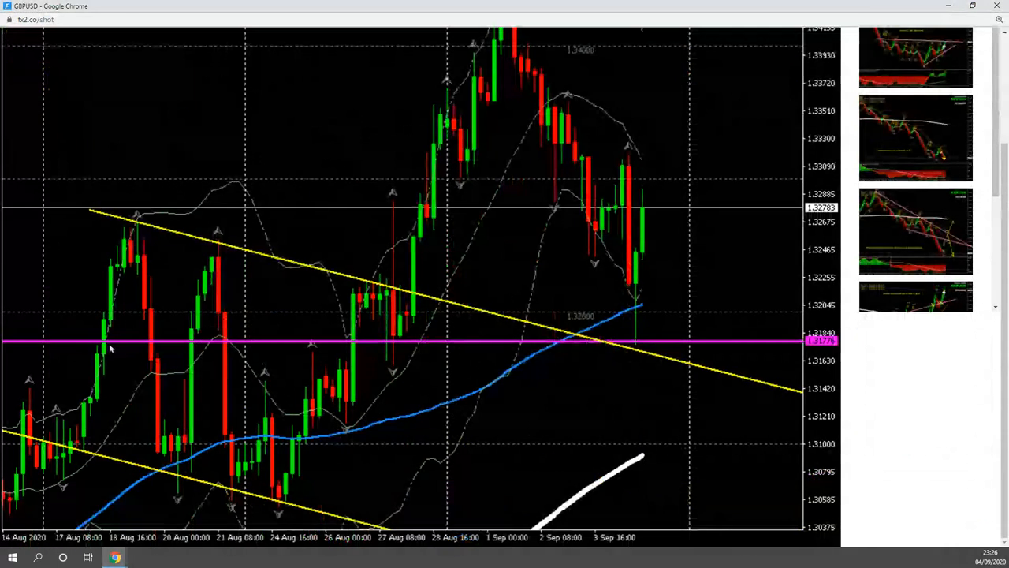
mouse_move(634, 334)
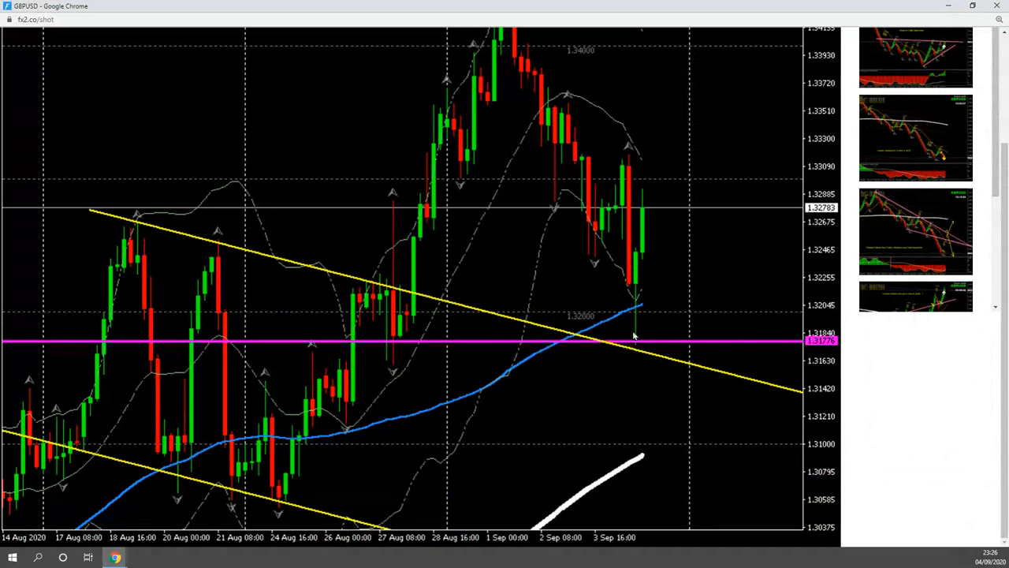
mouse_move(634, 334)
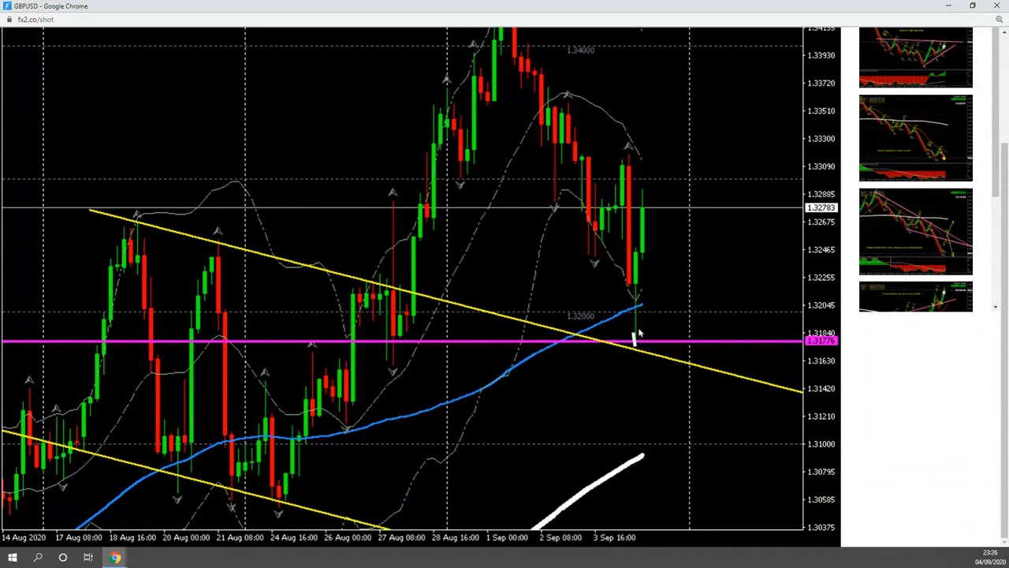
mouse_move(574, 323)
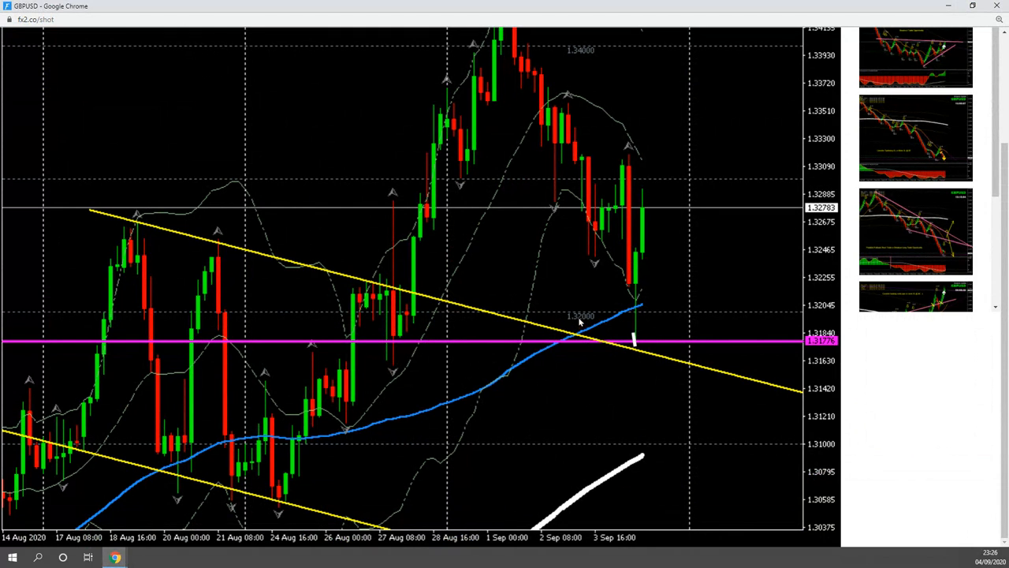
mouse_move(653, 322)
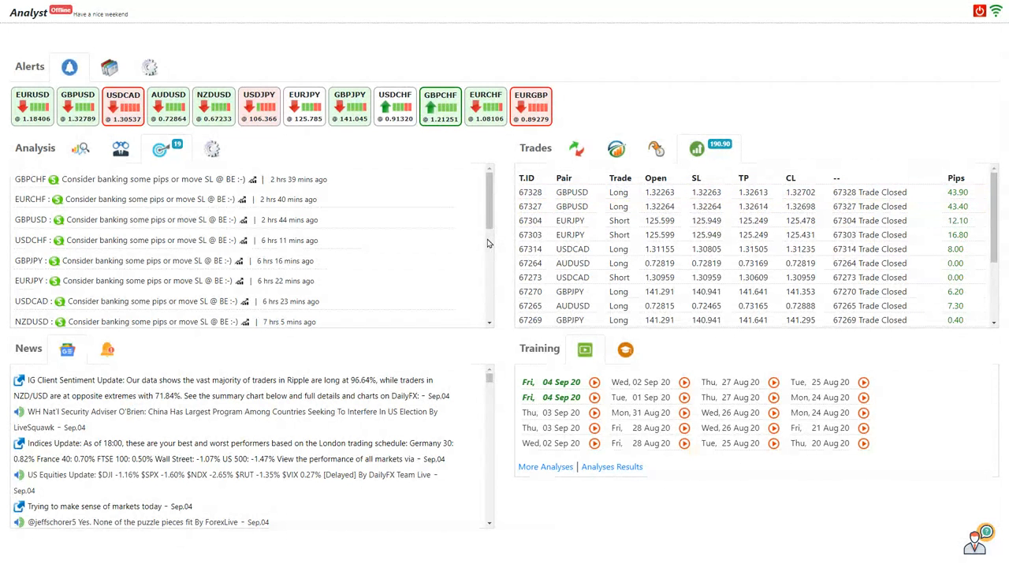
scroll("down", 3)
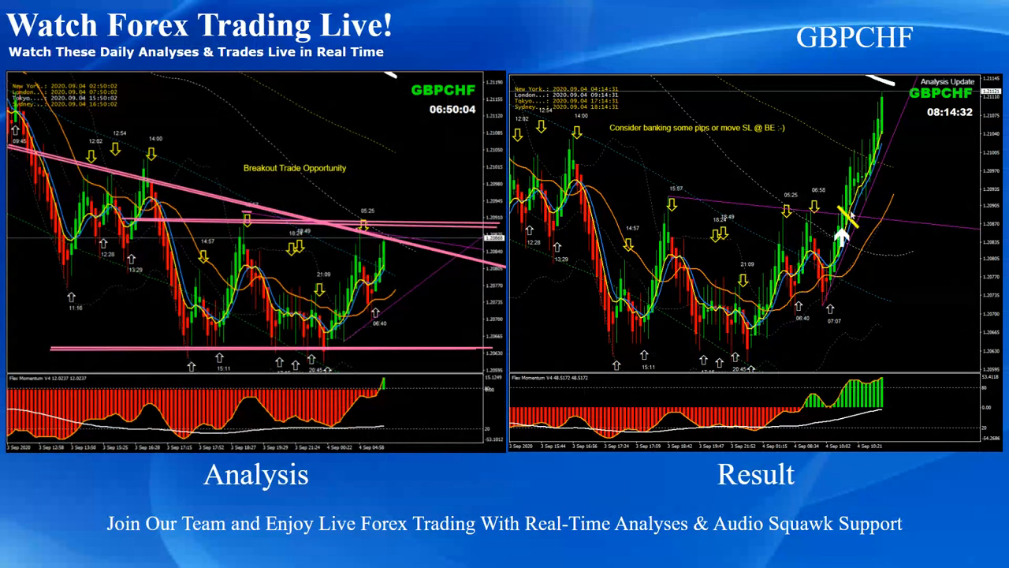
mouse_move(896, 284)
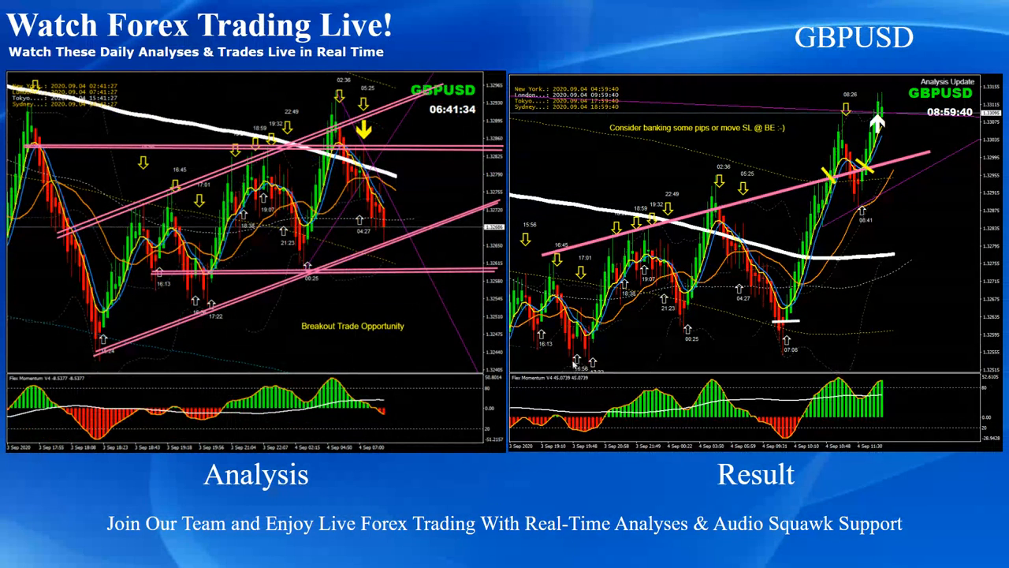
left_click_drag(574, 366, 855, 287)
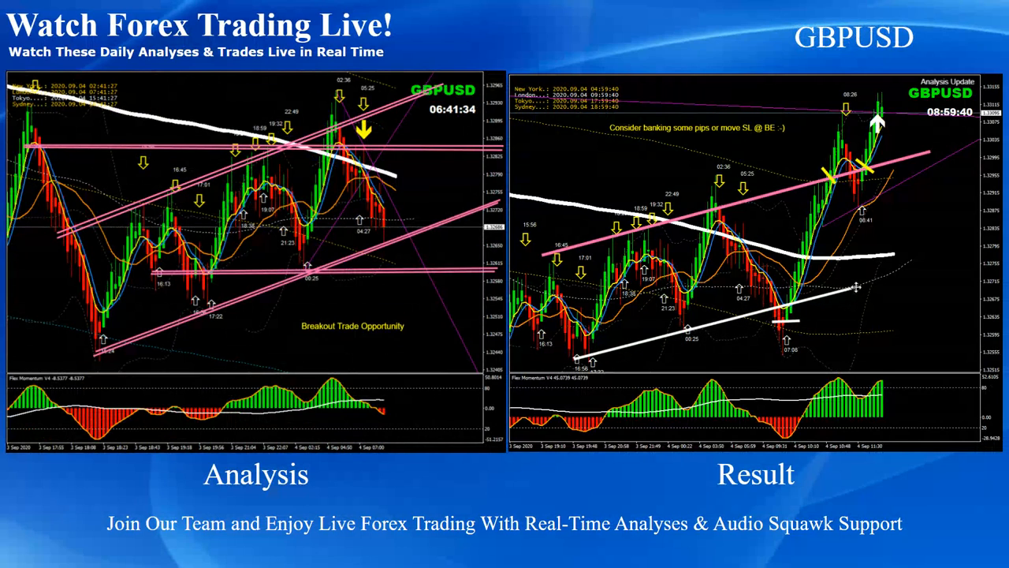
mouse_move(780, 318)
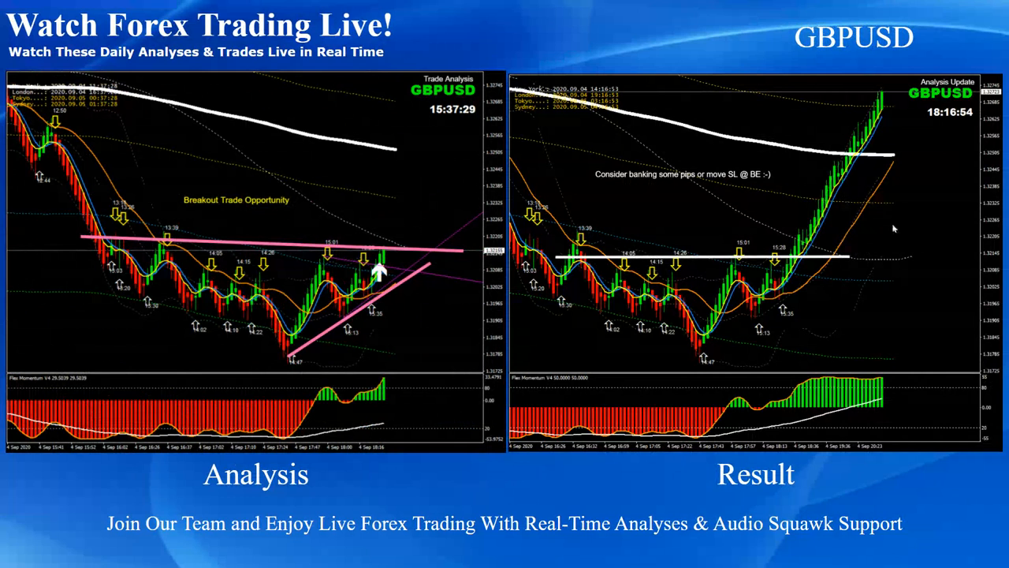
mouse_move(924, 213)
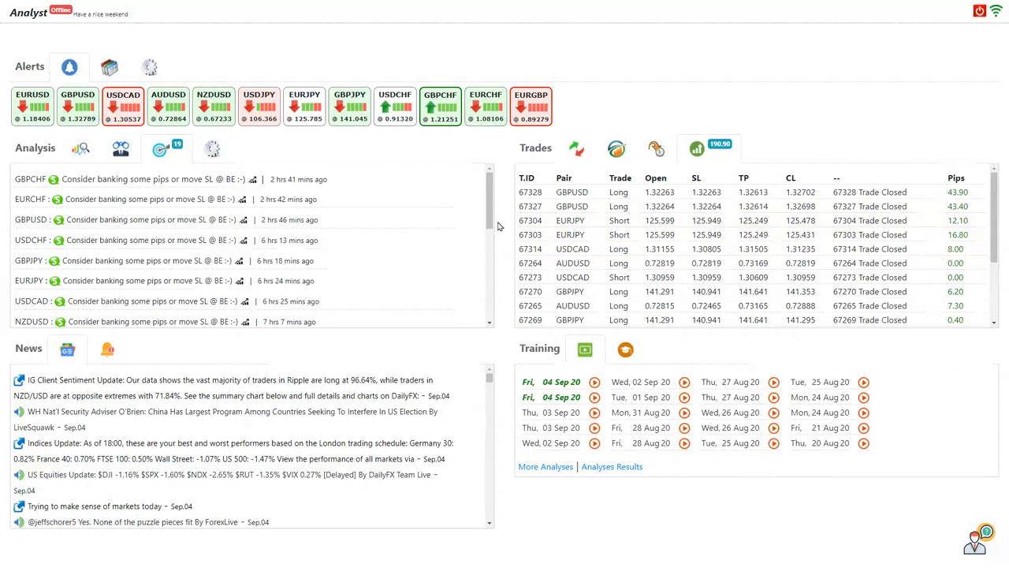
scroll("down", 3)
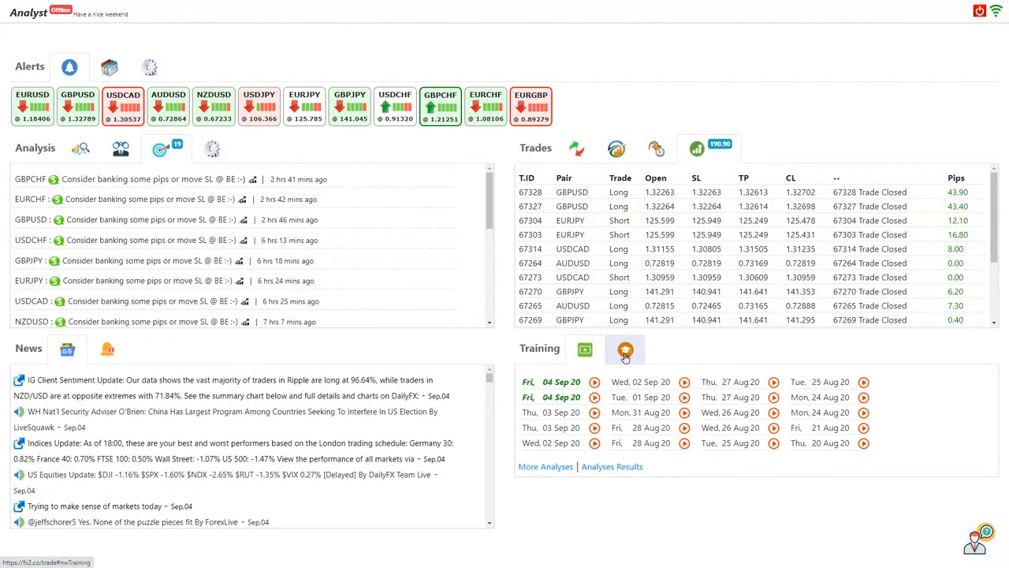
left_click(624, 349)
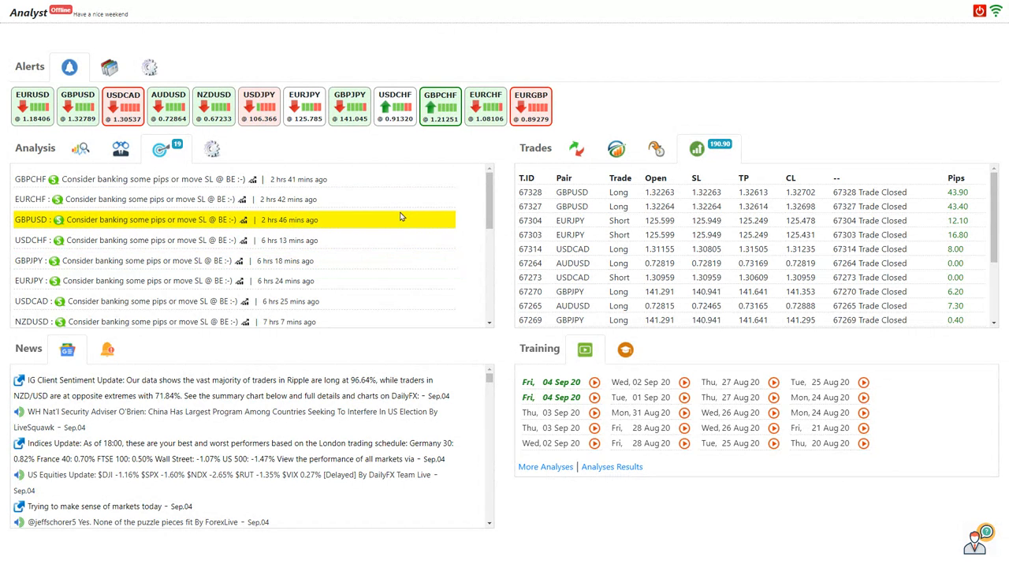
scroll("down", 3)
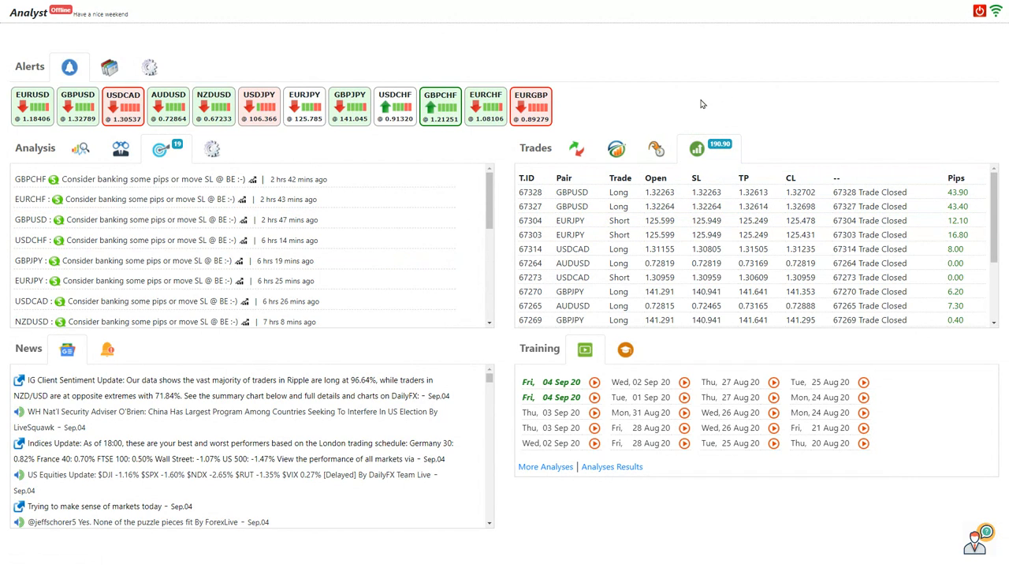
mouse_move(707, 104)
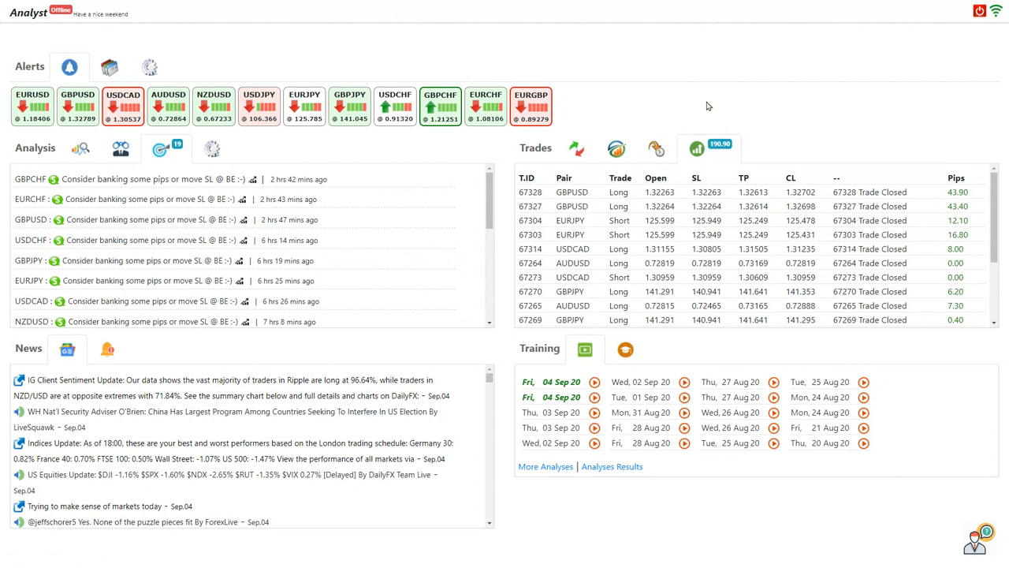